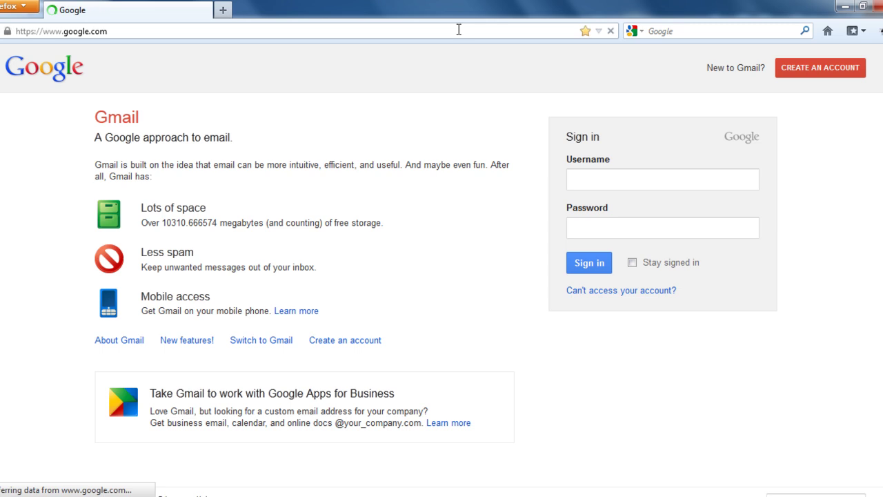
Search Google for 'selenium IDE download'.
type("selenium IDE download")
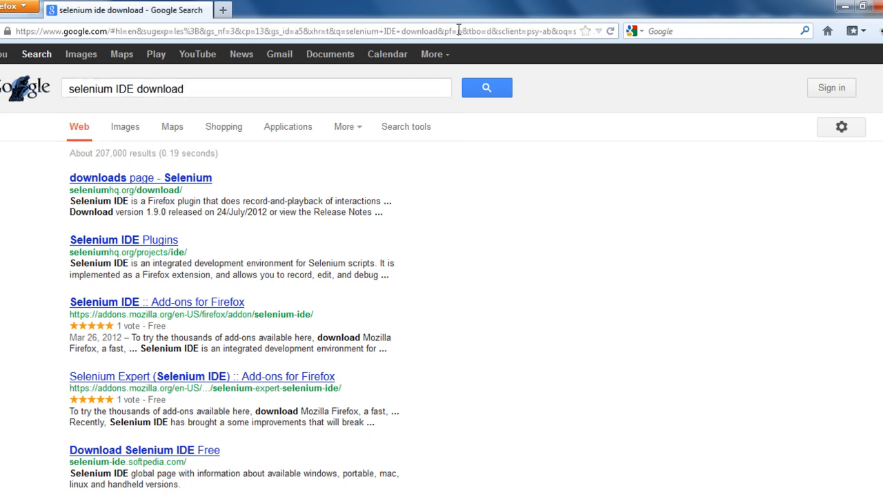
mouse_move(130, 185)
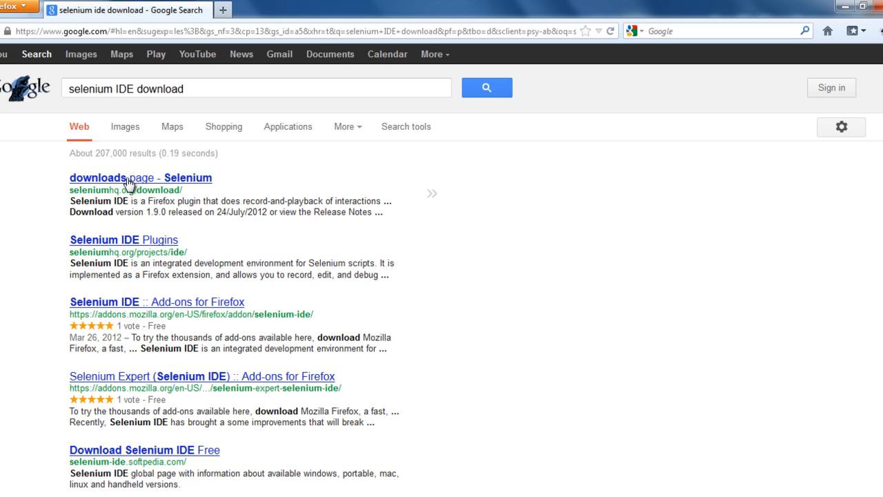
Go to the seleniumhq.org Downloads page from the top search result.
left_click(127, 177)
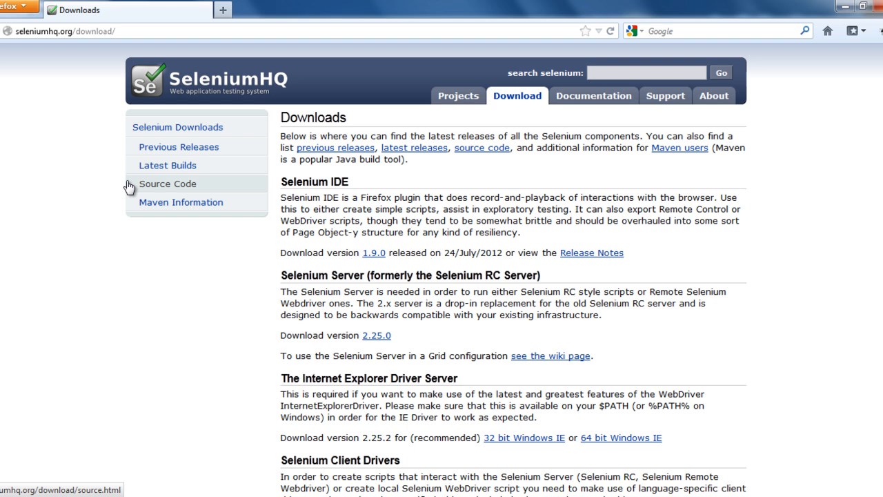
mouse_move(235, 96)
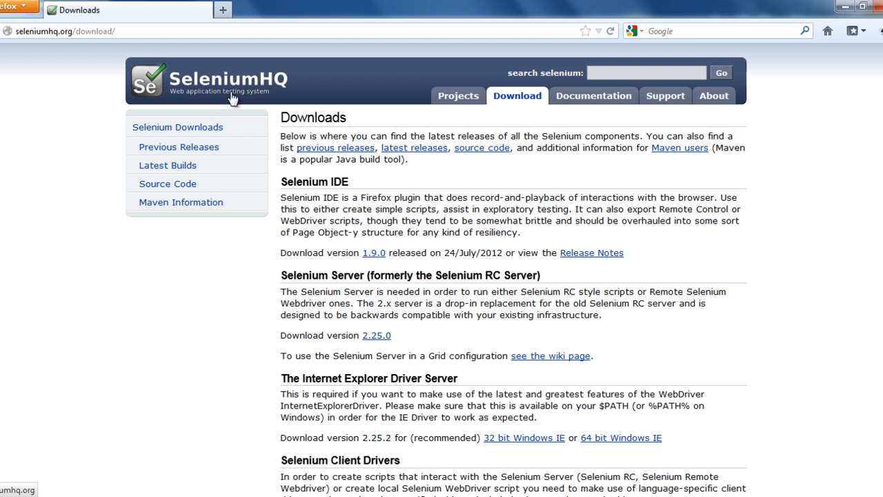
mouse_move(254, 240)
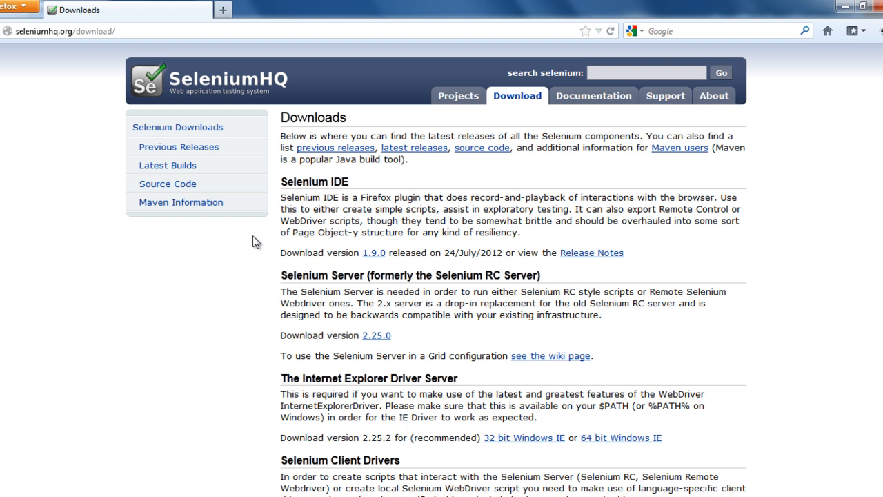
mouse_move(309, 217)
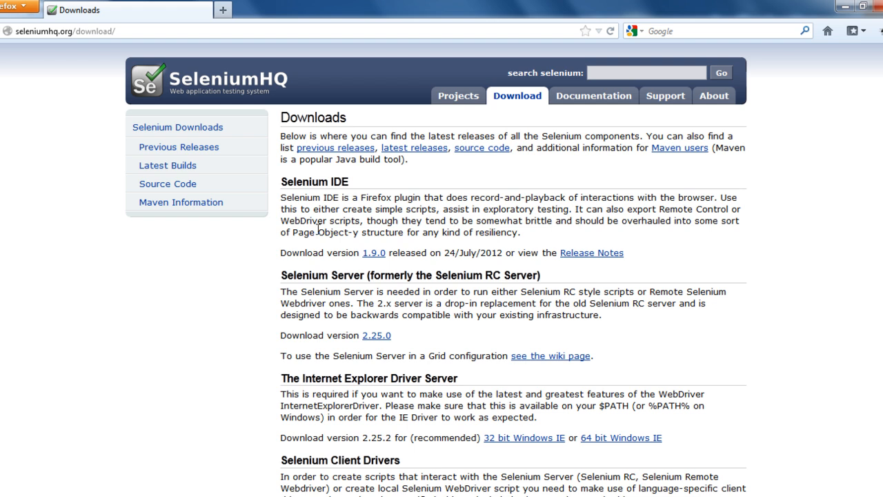
mouse_move(337, 194)
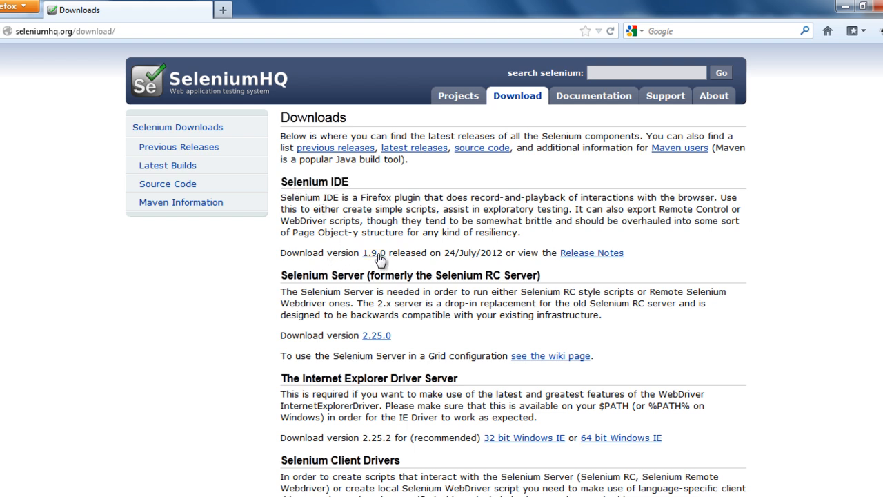
Start the Selenium IDE 1.9.0 download and allow the site to install the add-on.
left_click(378, 252)
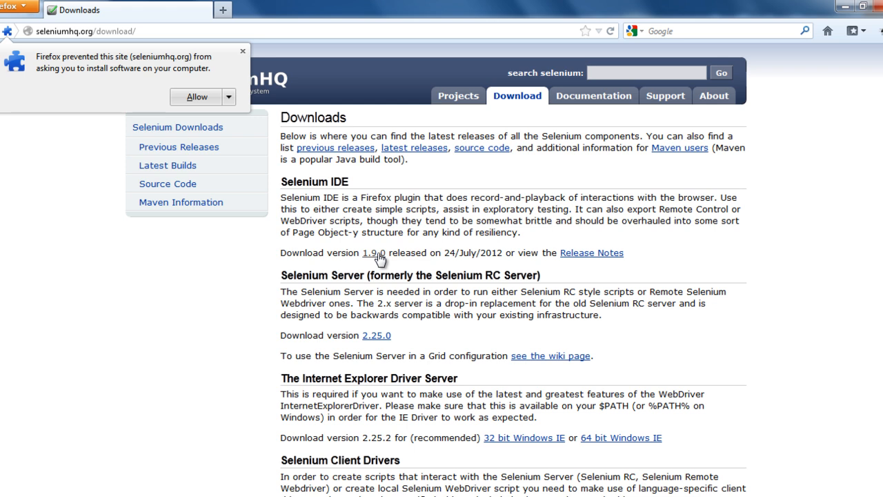
mouse_move(66, 55)
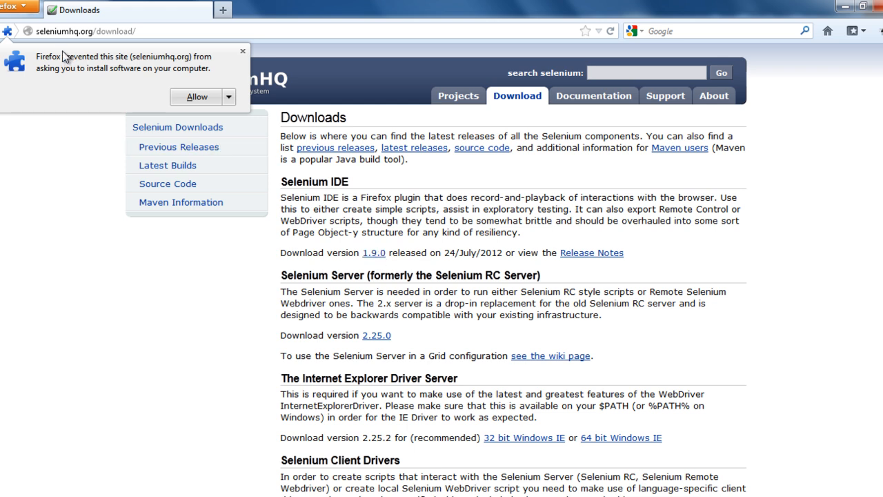
mouse_move(67, 73)
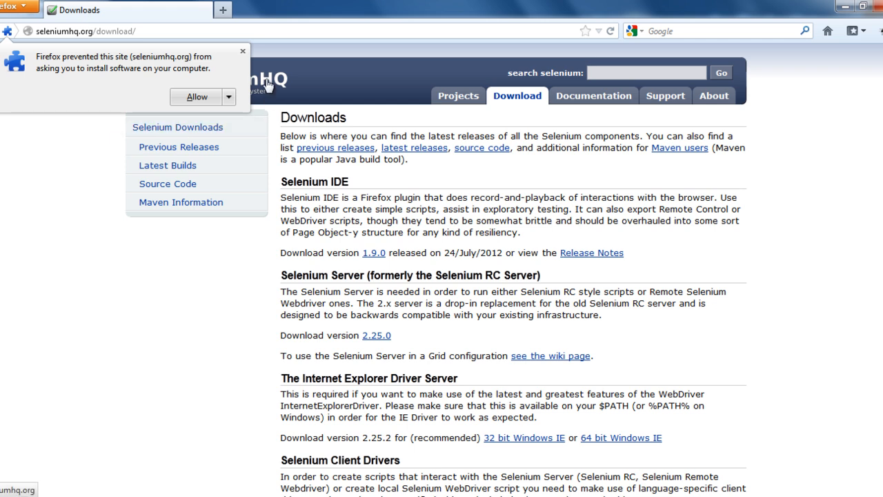
mouse_move(171, 99)
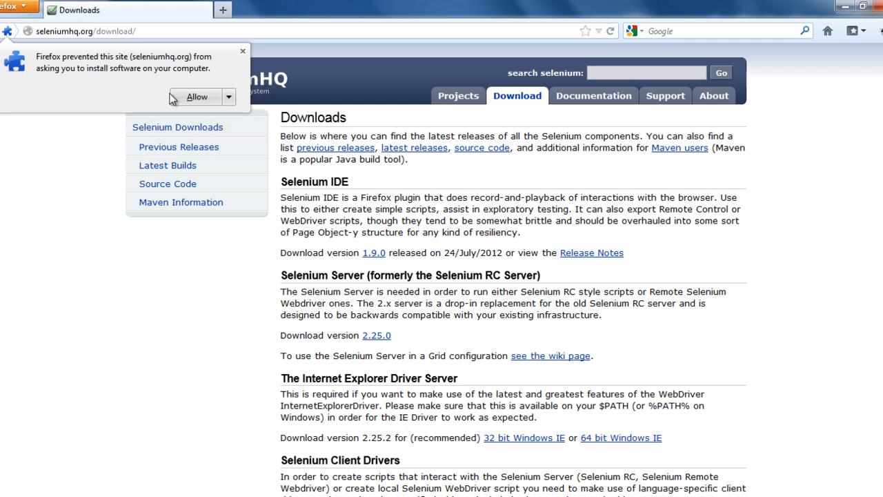
left_click(196, 97)
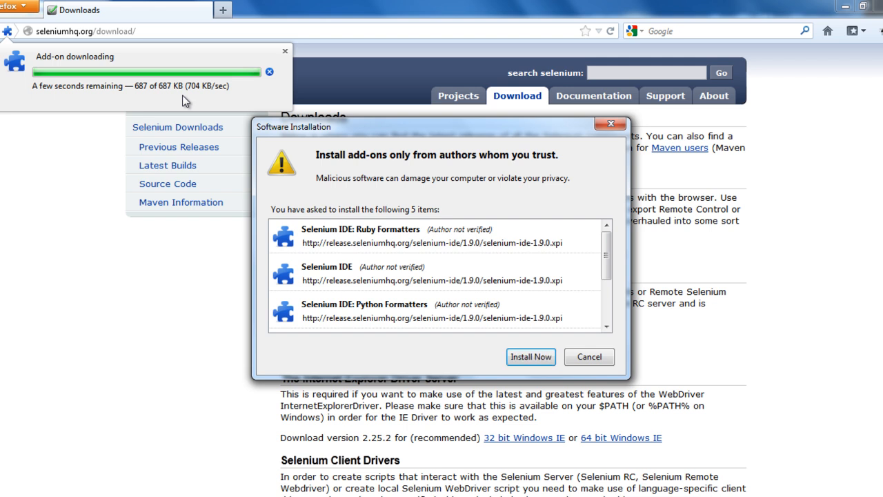
mouse_move(416, 235)
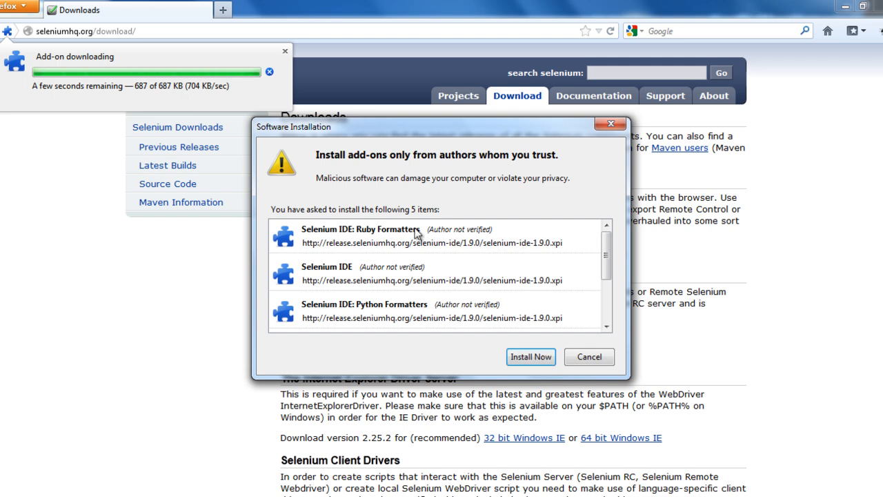
mouse_move(605, 261)
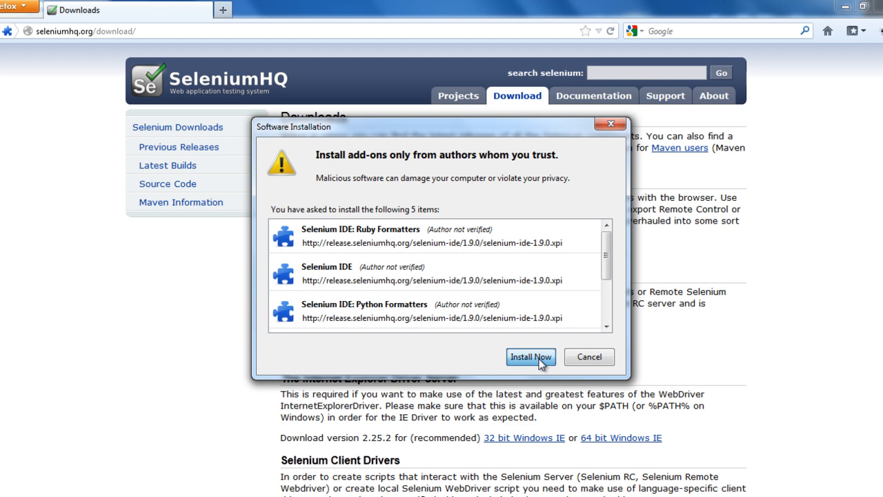
Confirm Install Now for the Selenium IDE add-ons and let Firefox restart to Gmail.
left_click(530, 356)
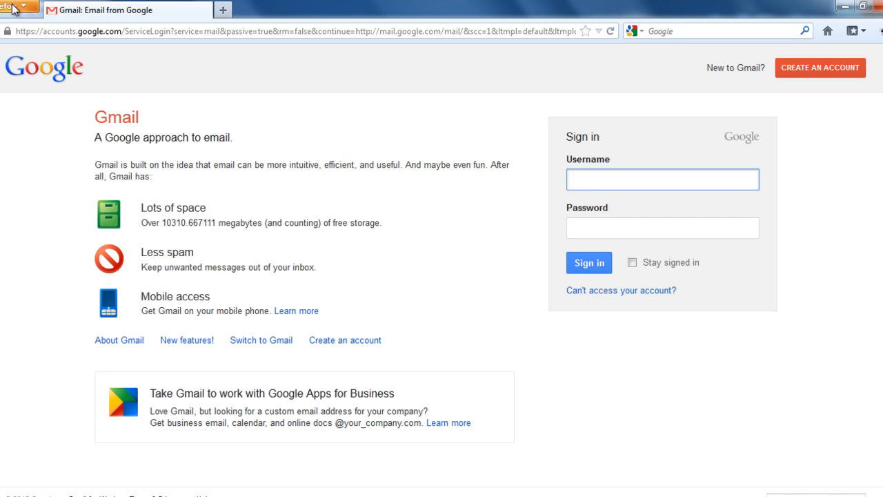
Launch Selenium IDE from Firefox's Web Developer menu.
left_click(17, 8)
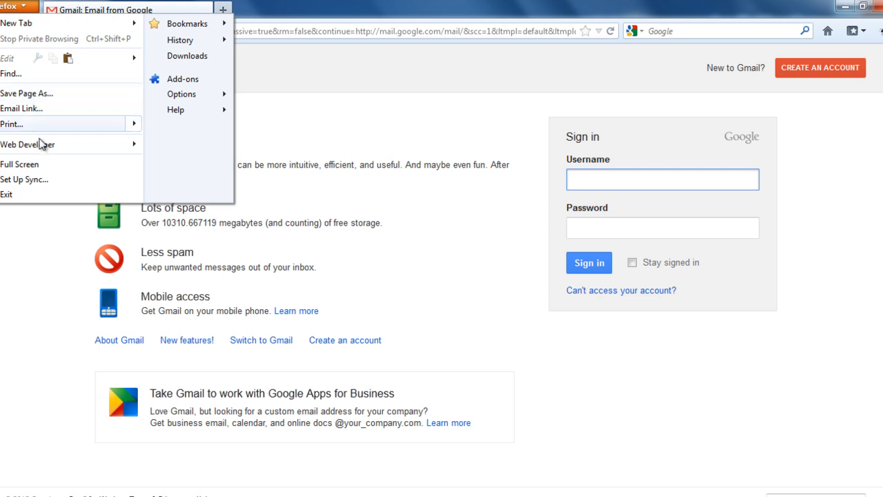
mouse_move(28, 145)
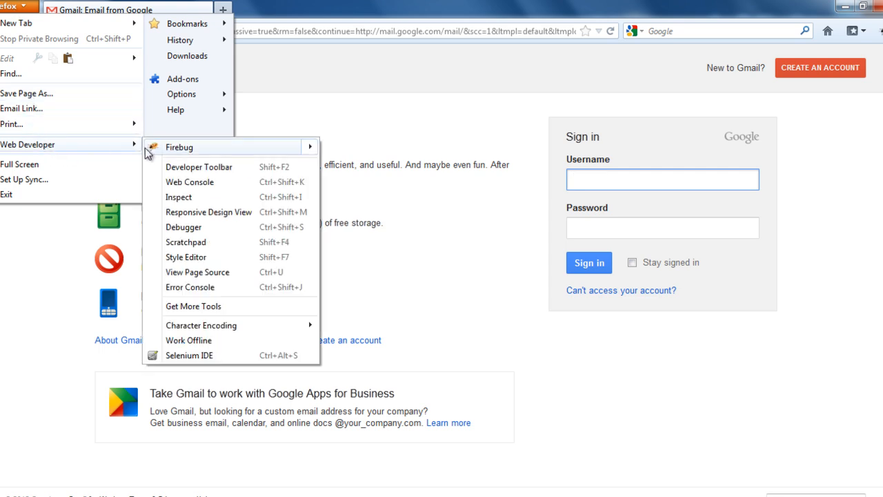
mouse_move(182, 362)
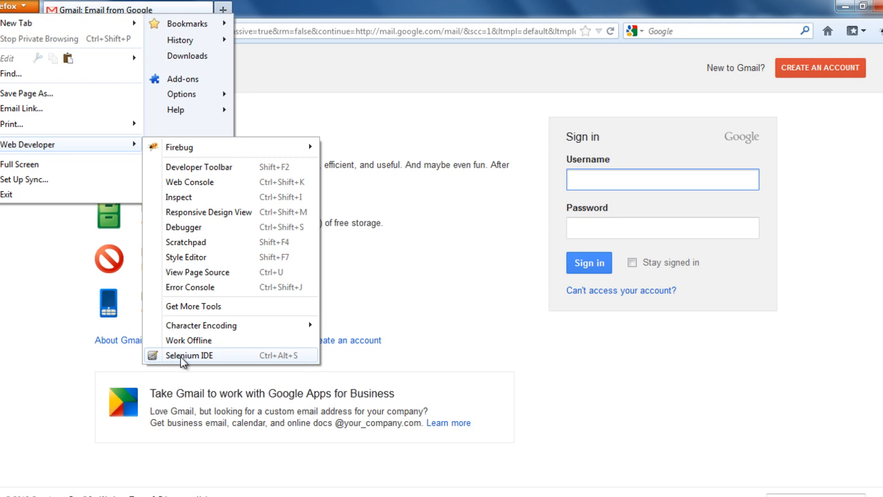
mouse_move(204, 364)
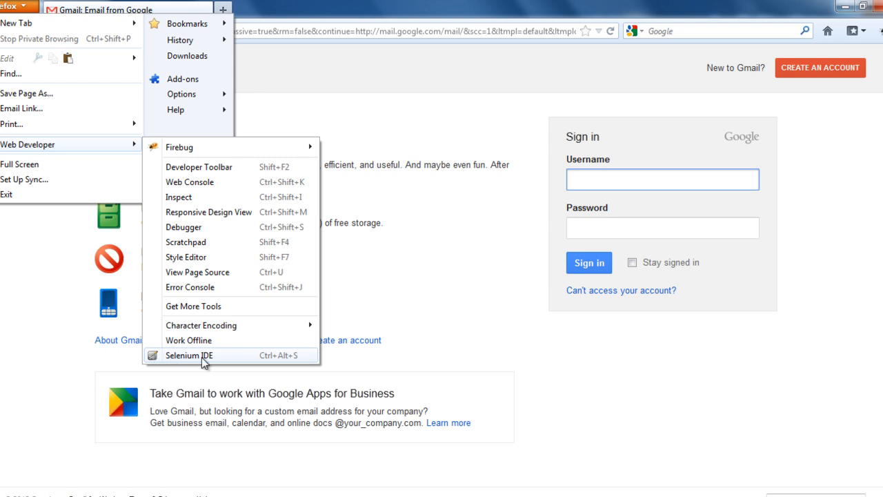
left_click(189, 355)
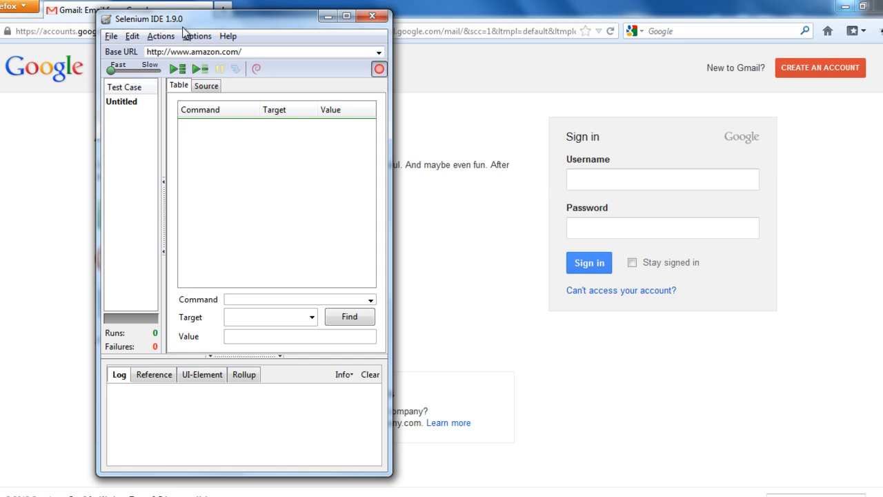
mouse_move(243, 303)
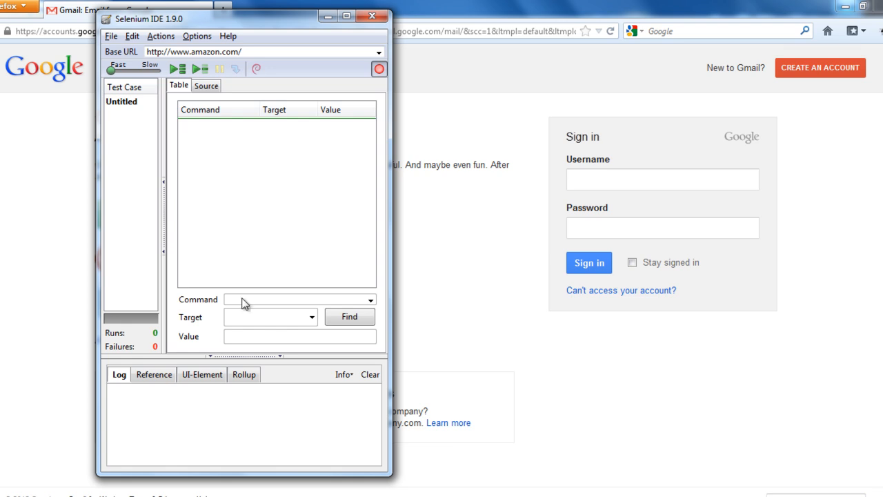
mouse_move(144, 206)
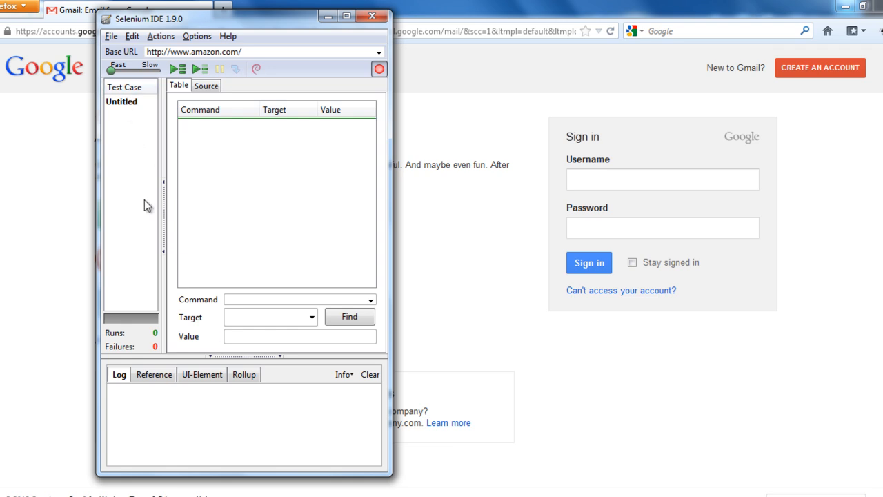
mouse_move(228, 209)
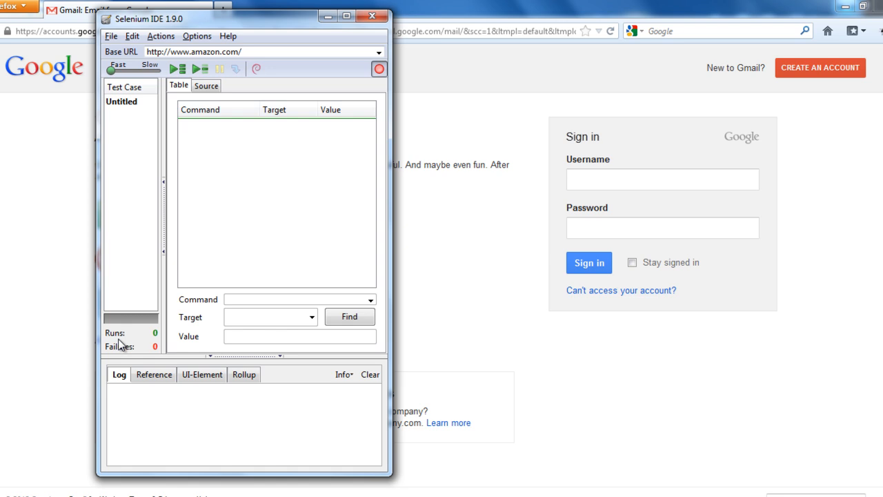
mouse_move(166, 402)
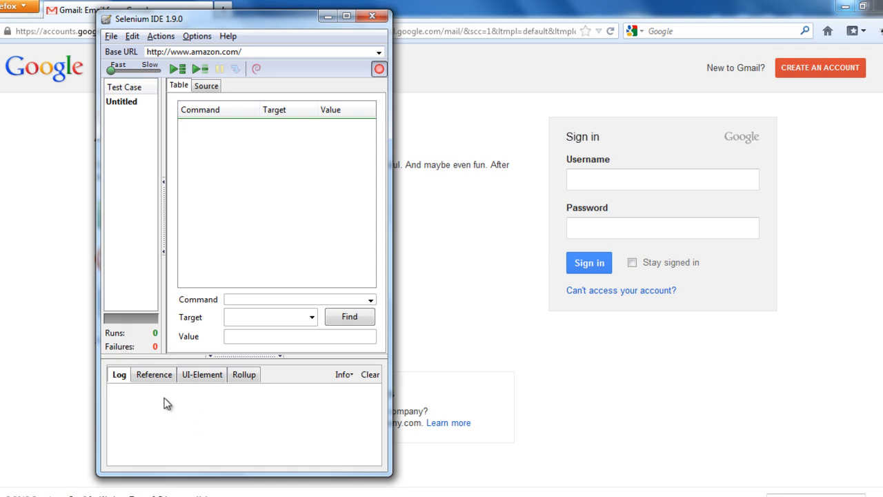
View the Reference, UI-Element and Rollup panes in the bottom panel in turn.
left_click(155, 375)
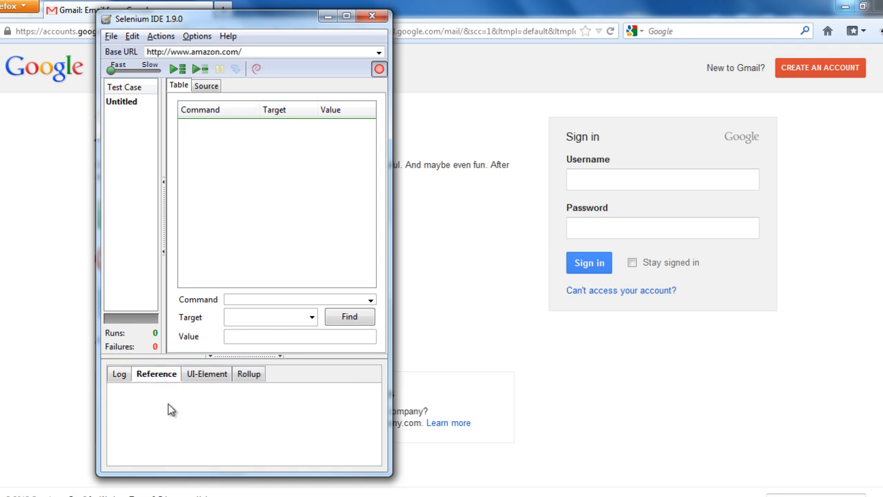
left_click(204, 373)
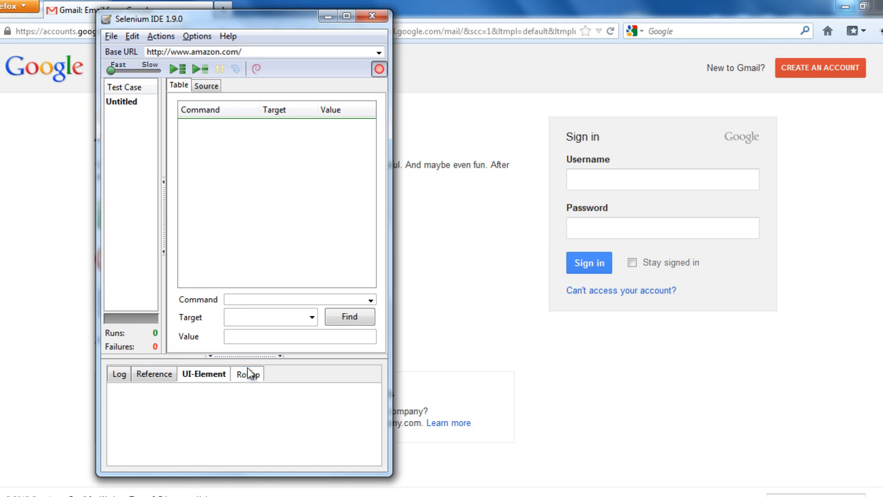
left_click(245, 372)
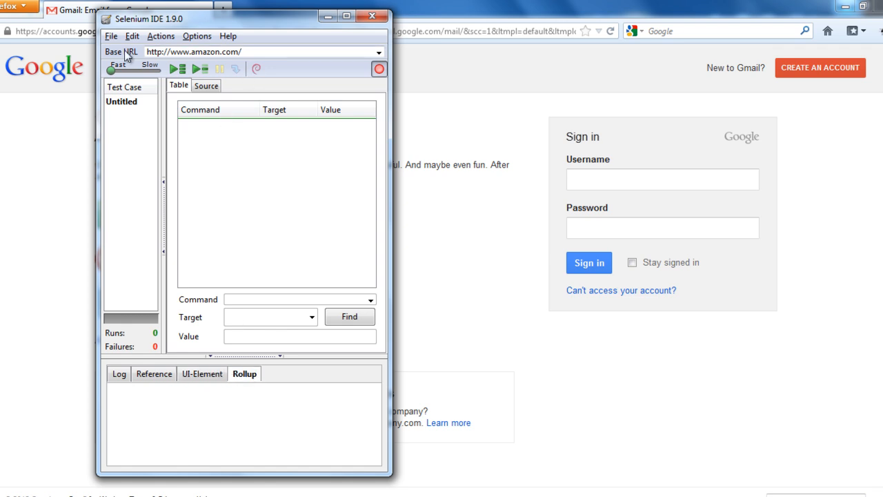
mouse_move(377, 88)
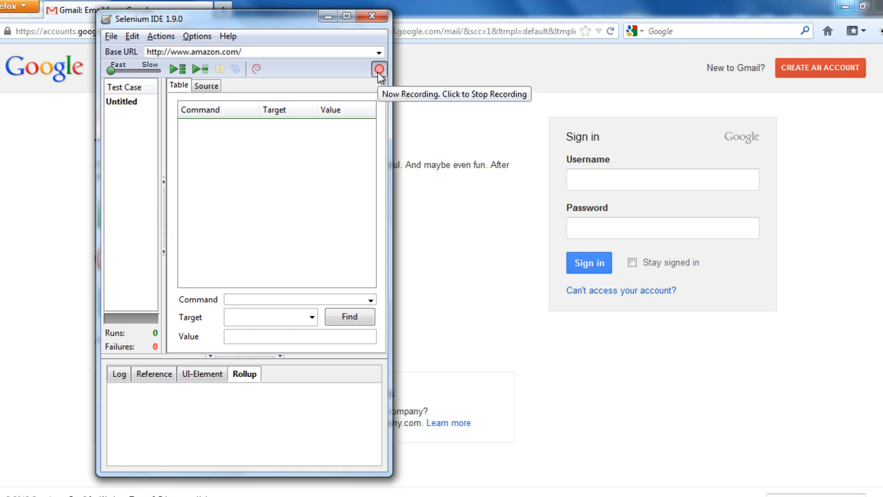
mouse_move(116, 37)
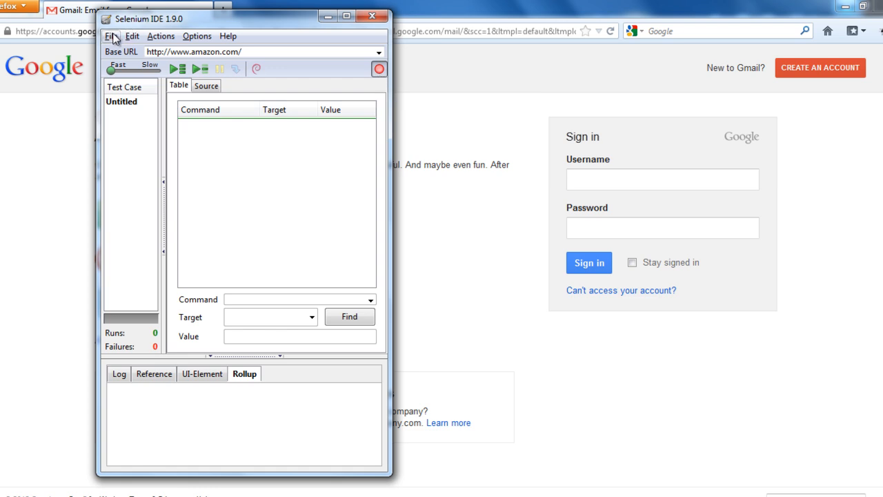
Browse the File, Edit and Actions menus, then bring up the Options menu.
left_click(115, 36)
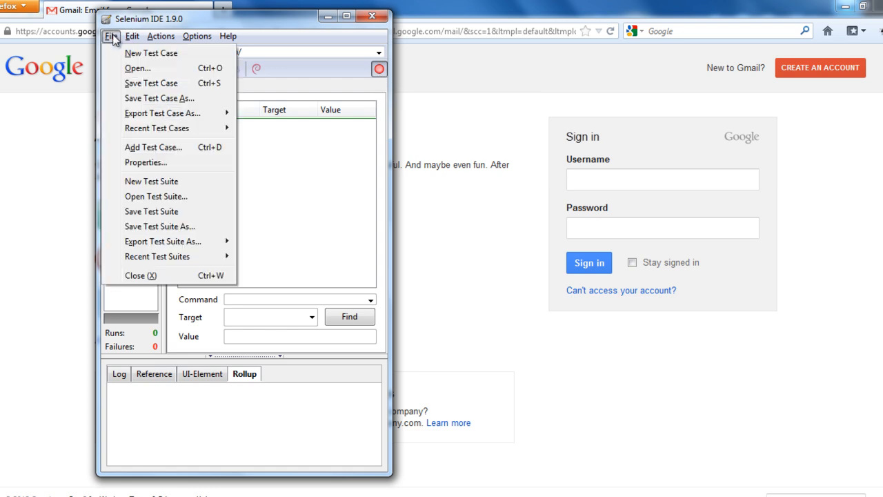
mouse_move(139, 98)
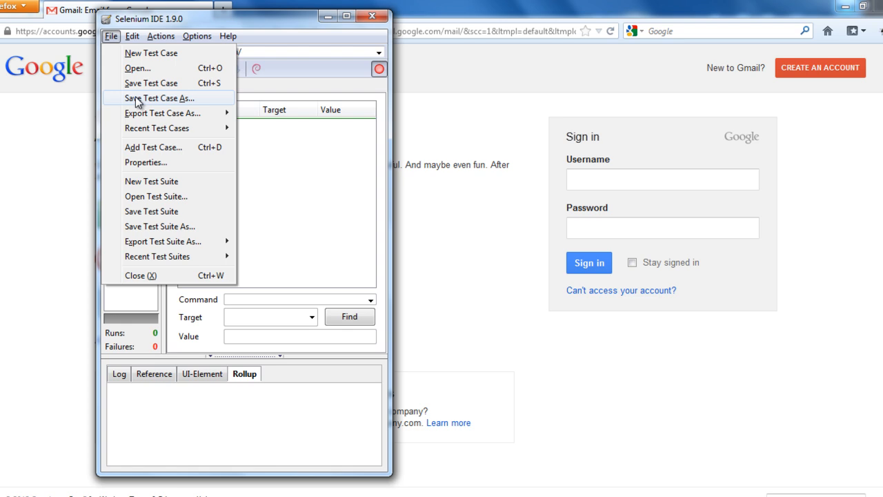
mouse_move(163, 113)
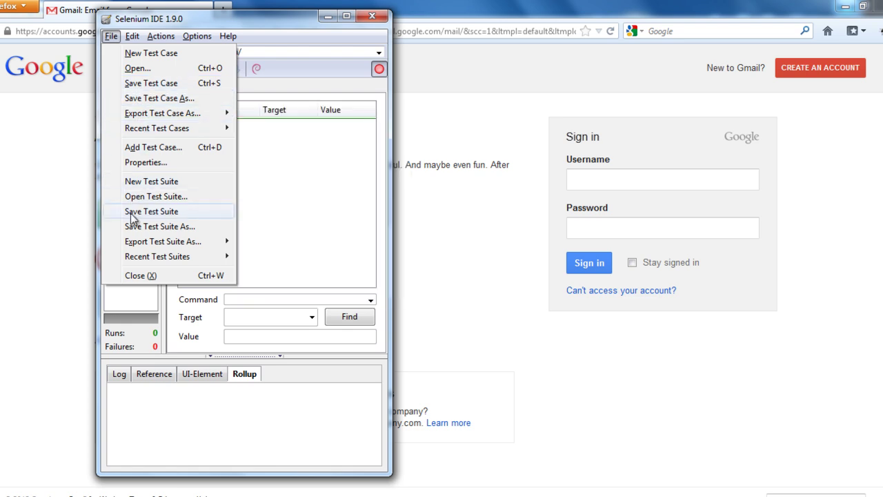
left_click(133, 36)
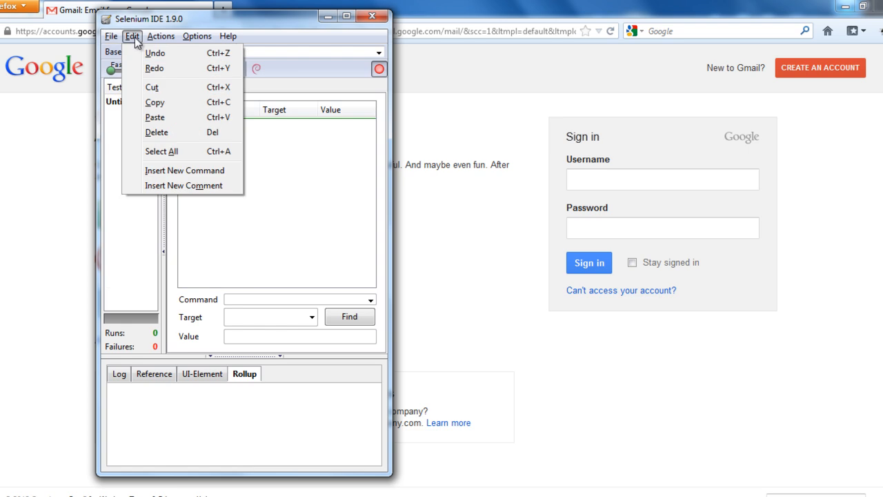
mouse_move(144, 49)
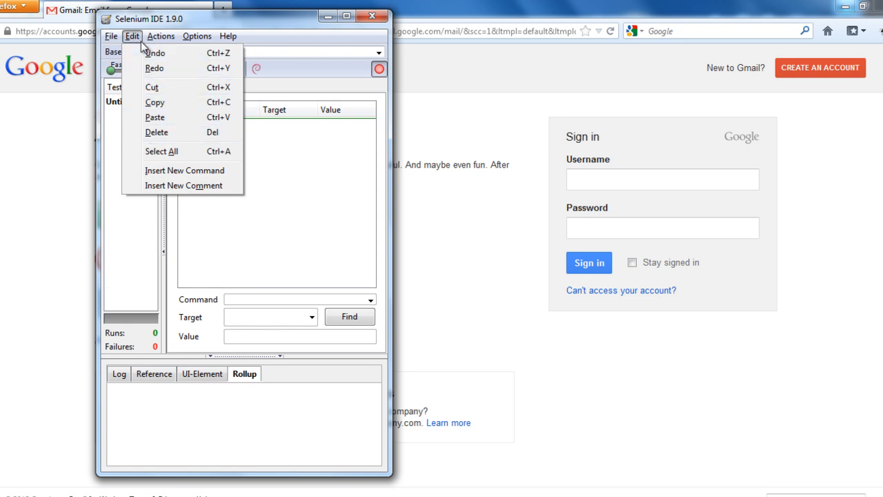
left_click(165, 36)
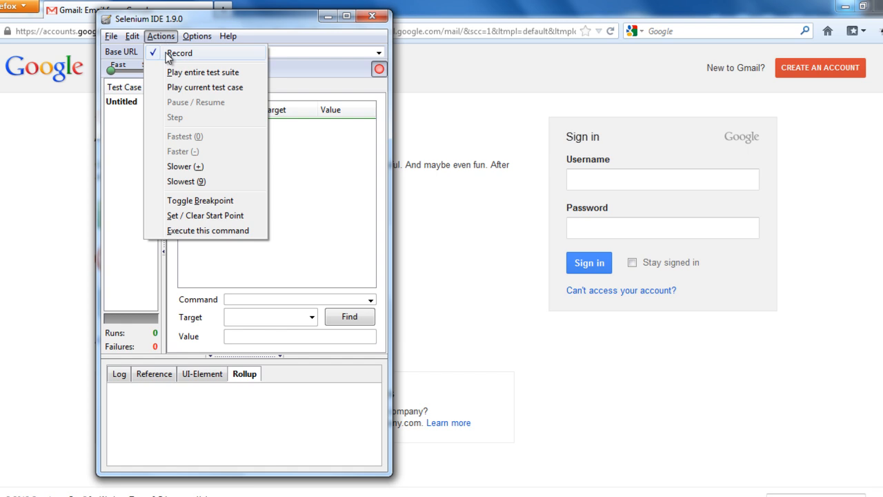
mouse_move(203, 72)
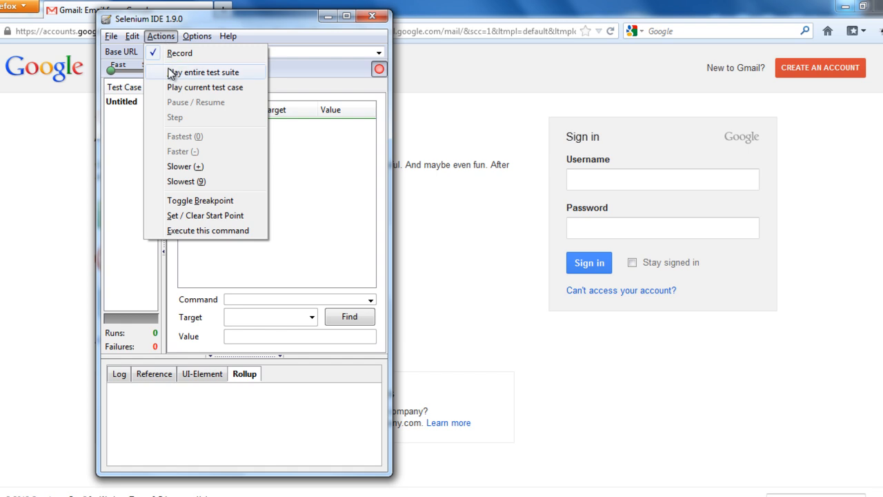
mouse_move(204, 87)
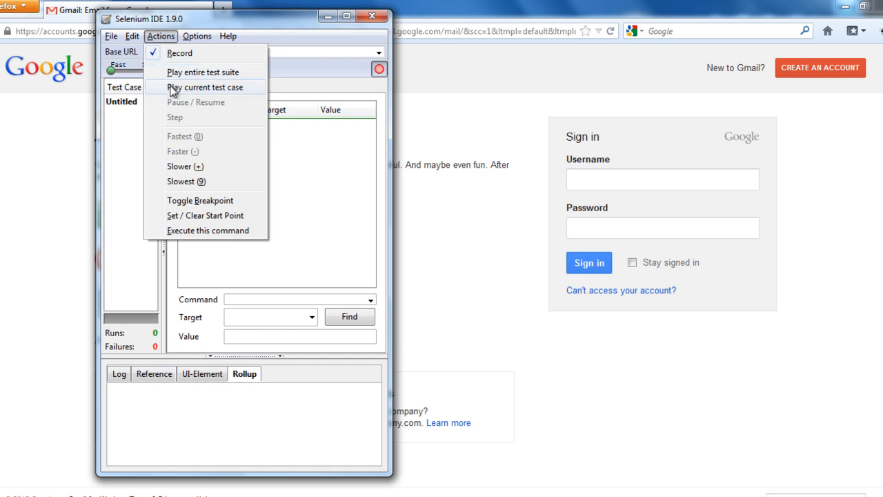
mouse_move(184, 165)
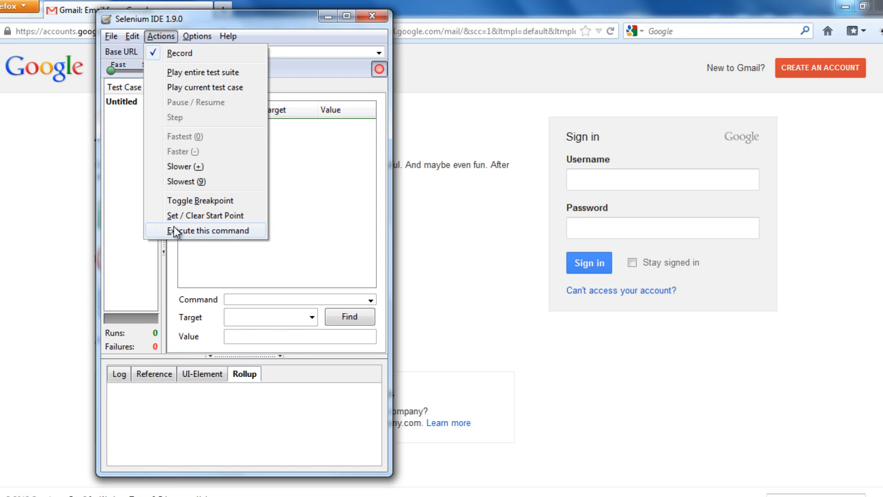
left_click(202, 36)
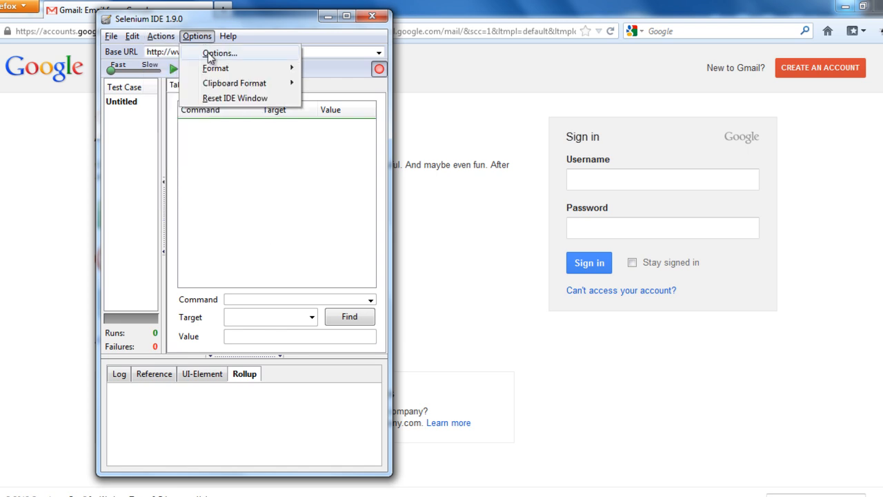
Review the Options dialog's General and Formats settings, close it, then show the Help menu.
left_click(222, 54)
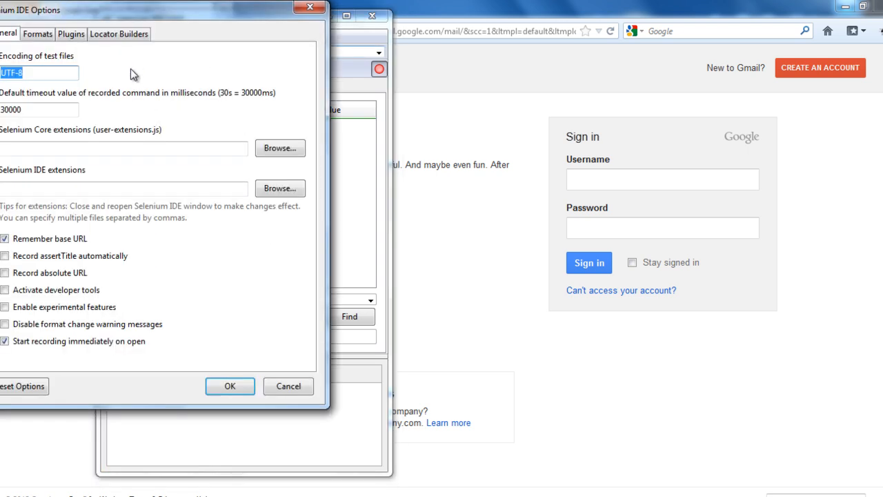
mouse_move(72, 247)
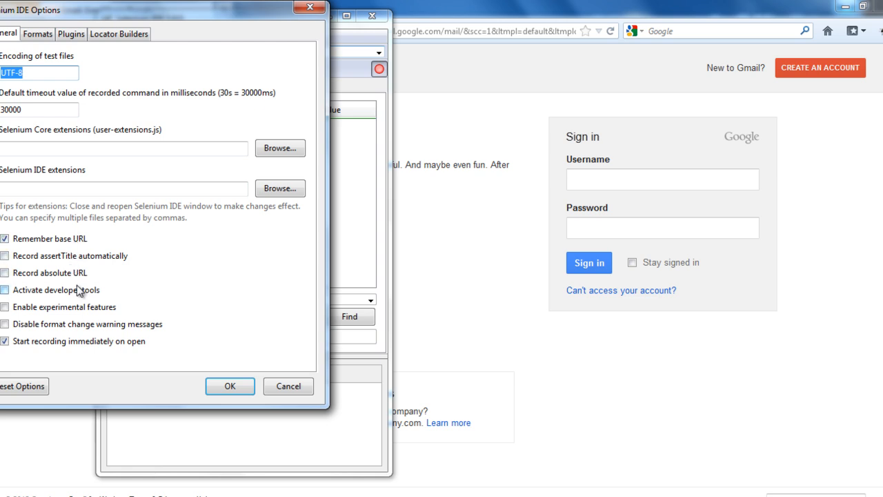
left_click(37, 33)
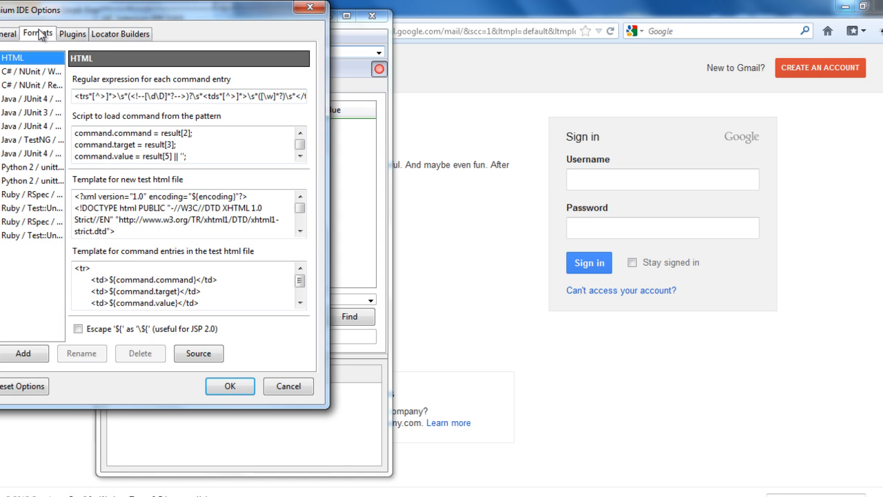
left_click(118, 33)
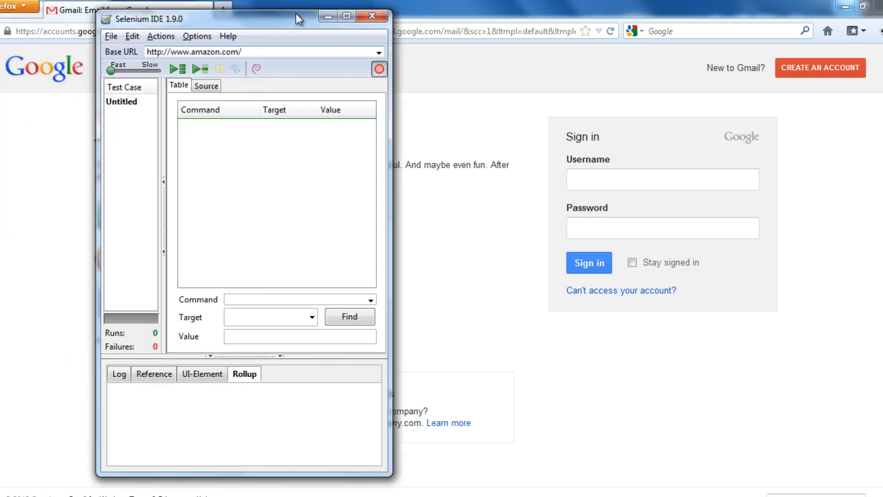
left_click(228, 36)
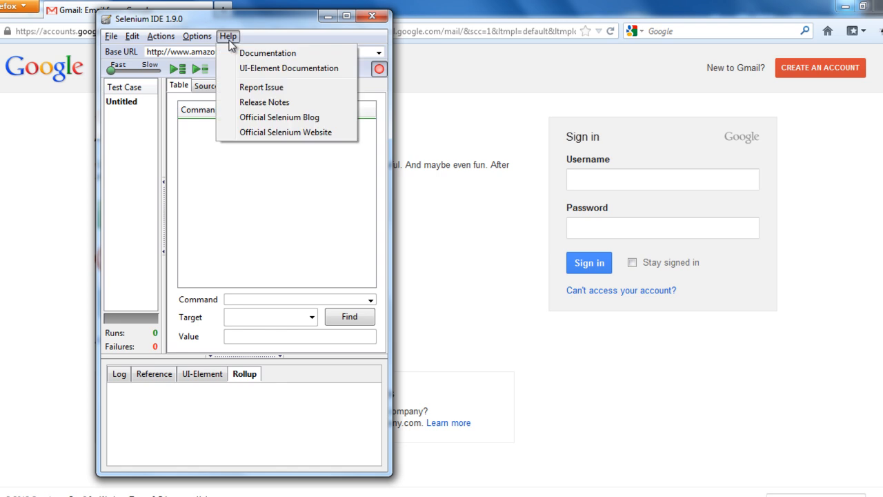